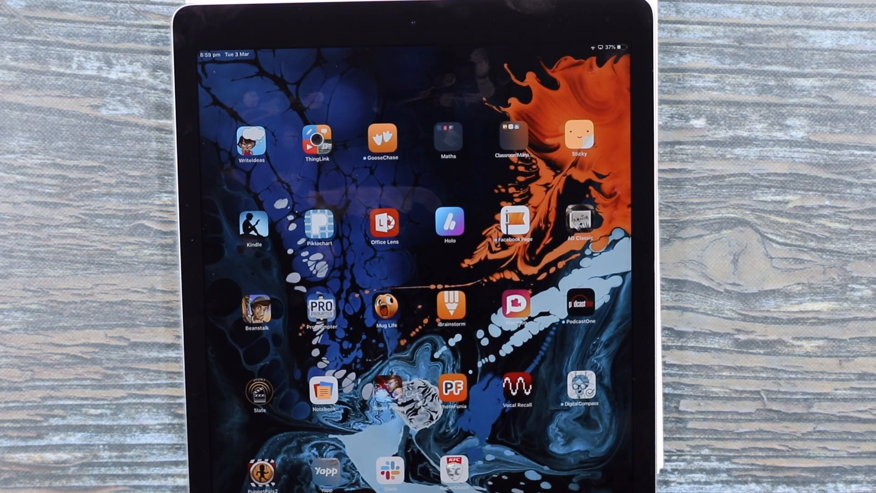
mouse_move(782, 224)
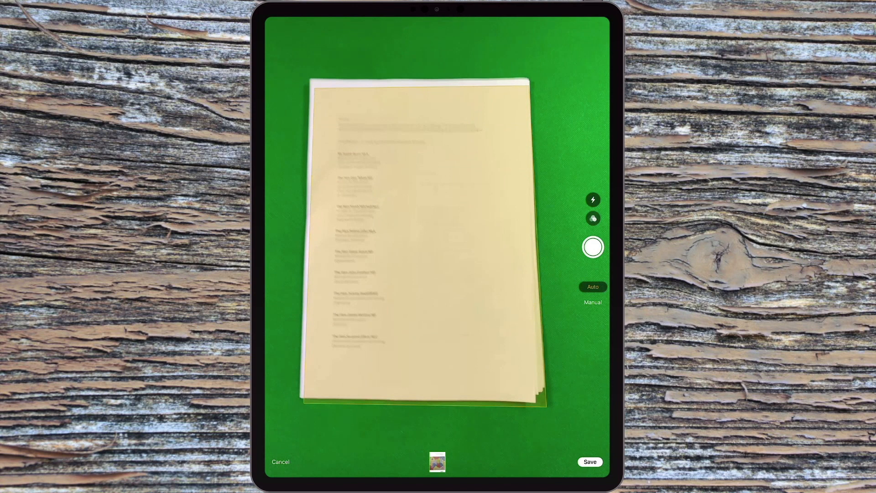
Step: Scan and keep the names, Contents, Preamble and round-photo pages, then save all six
click(593, 247)
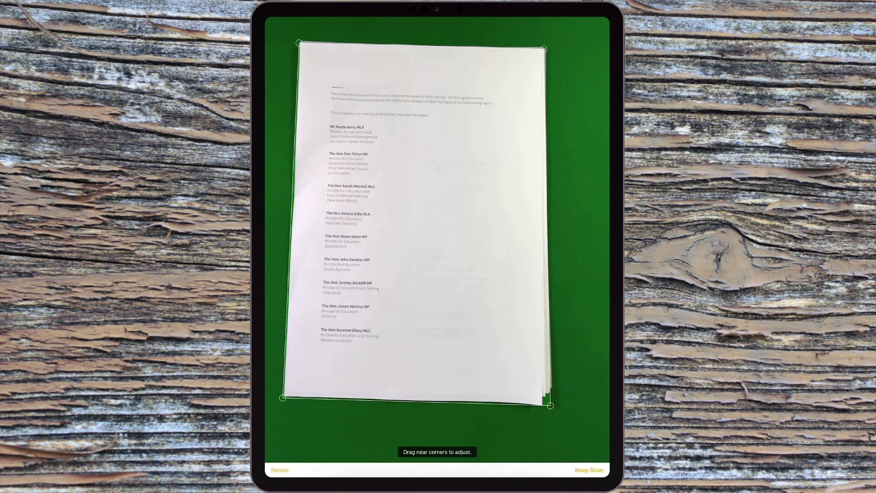
click(589, 470)
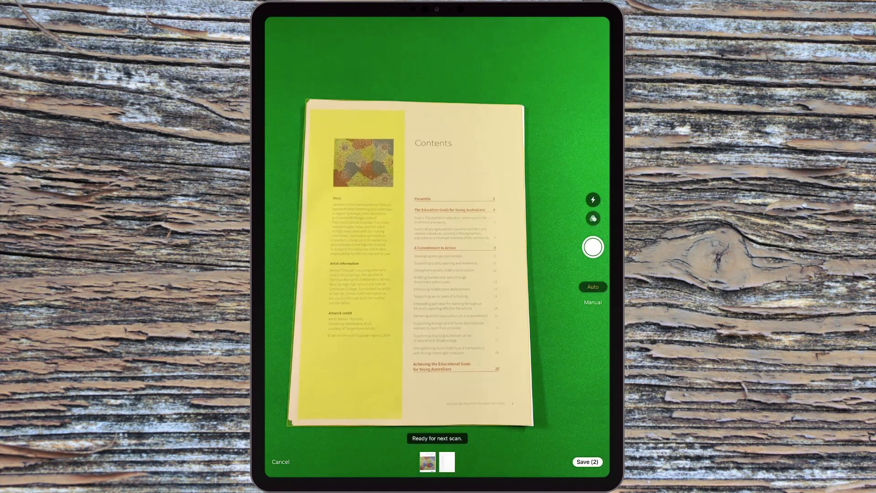
click(593, 247)
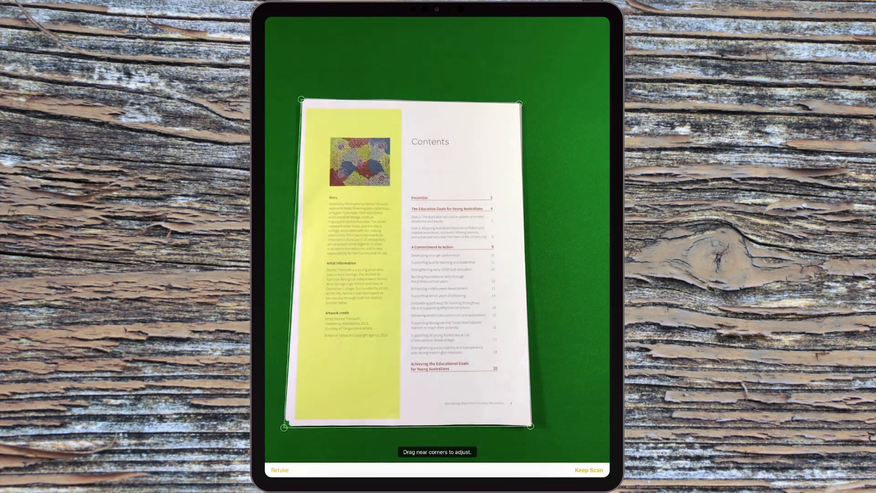
click(589, 469)
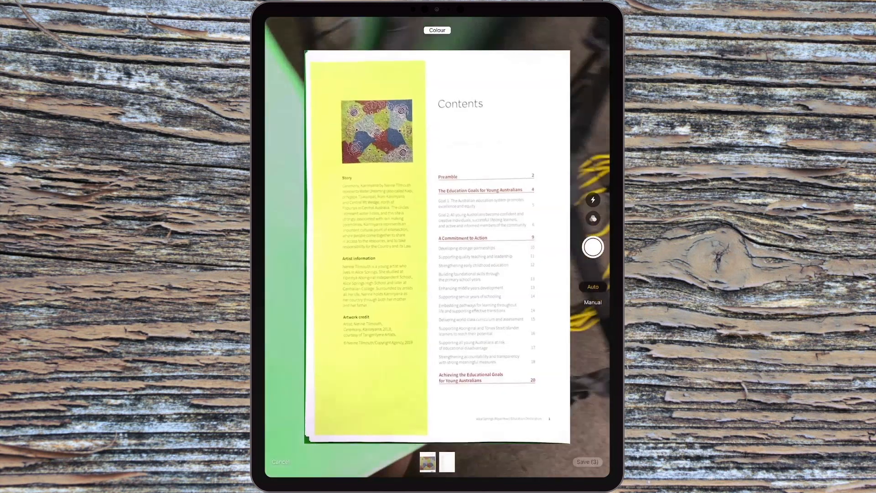
click(593, 247)
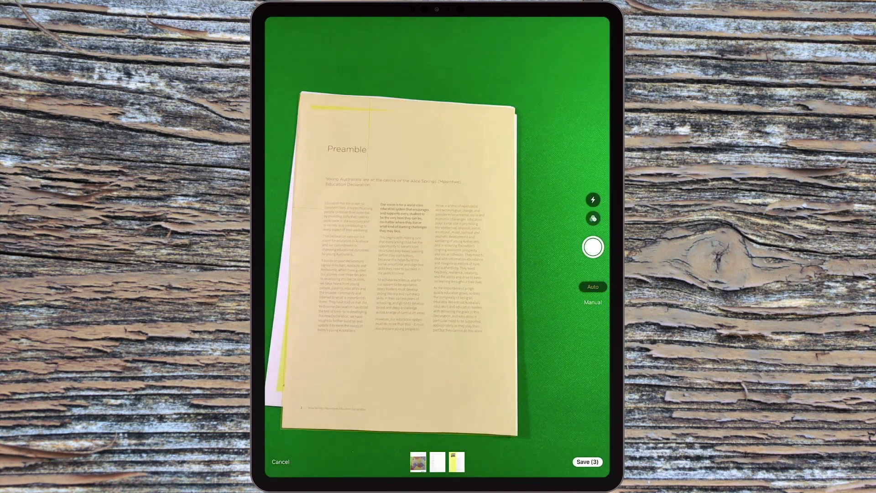
click(593, 247)
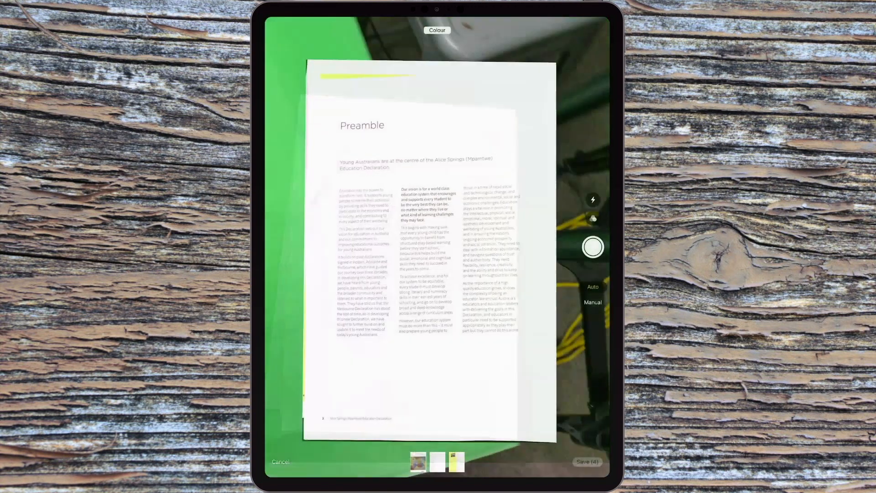
click(592, 247)
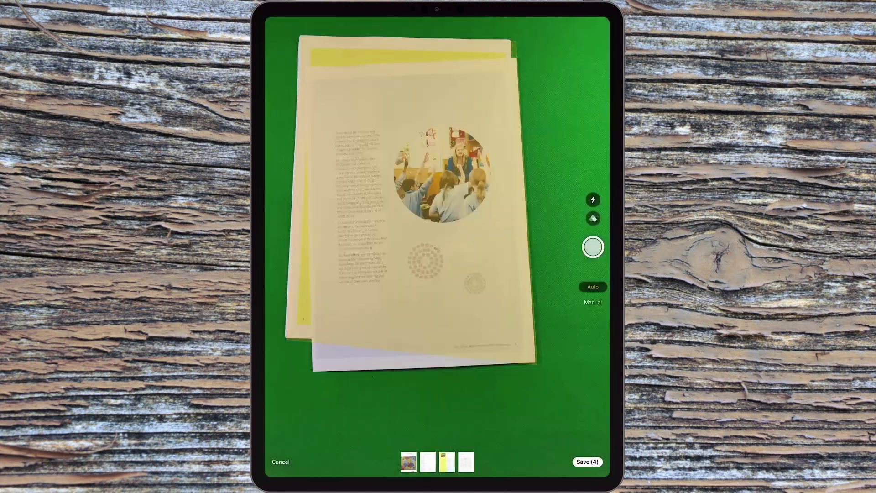
click(593, 247)
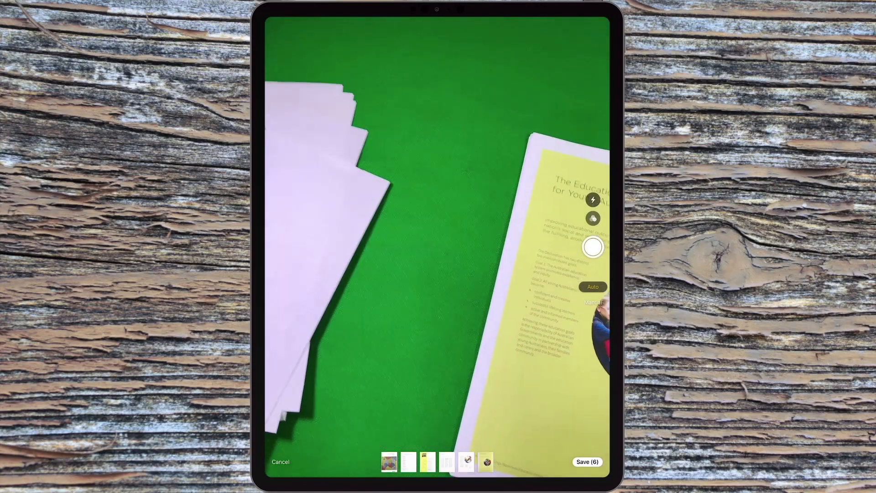
click(588, 461)
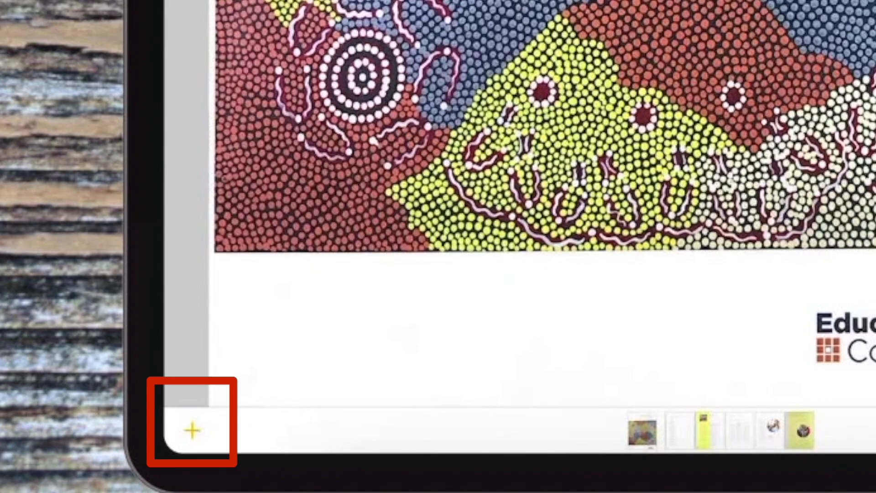
Step: Add a seventh scan of the Goal 1 page to the scanned document
click(191, 431)
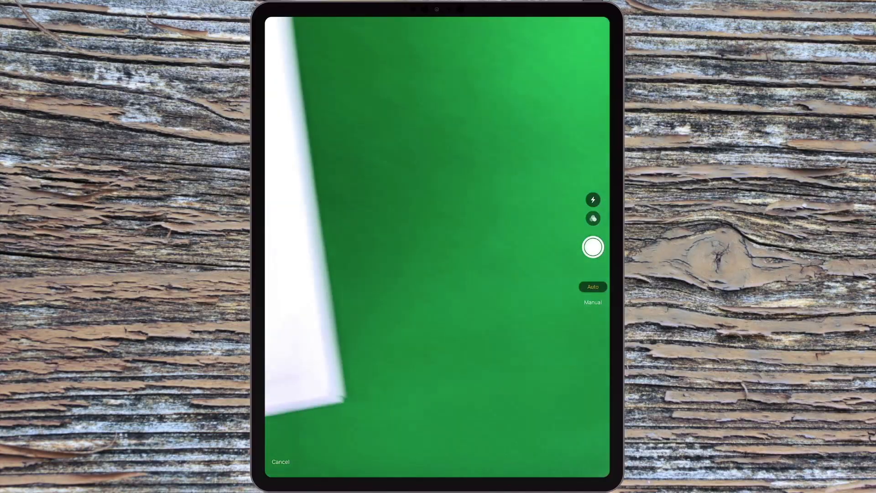
click(593, 246)
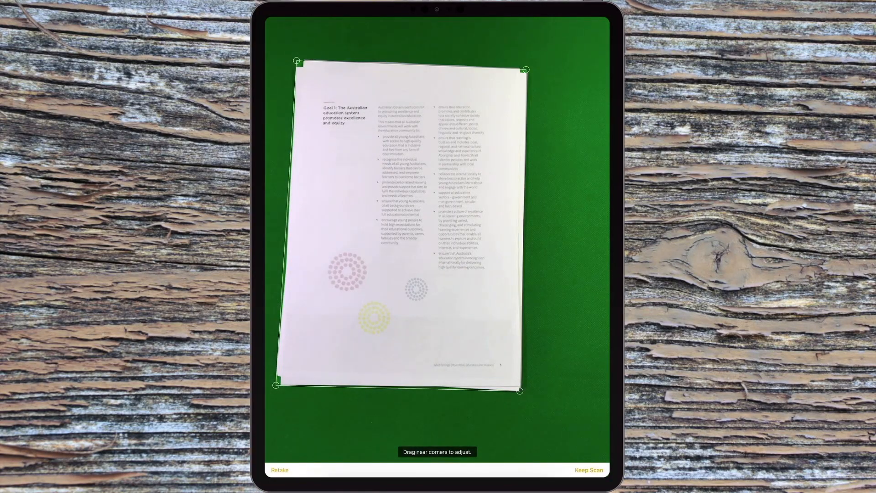
click(589, 469)
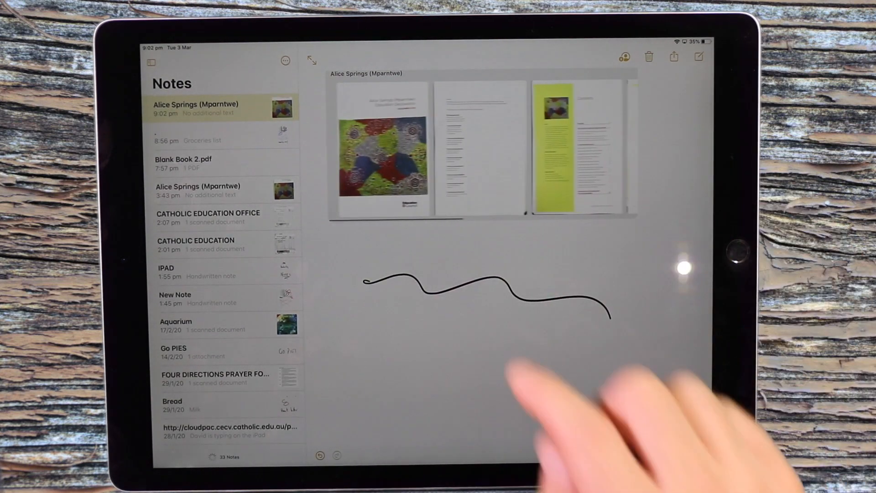
Step: Reopen the scan and confirm new crops for the names page and the Contents page
click(383, 149)
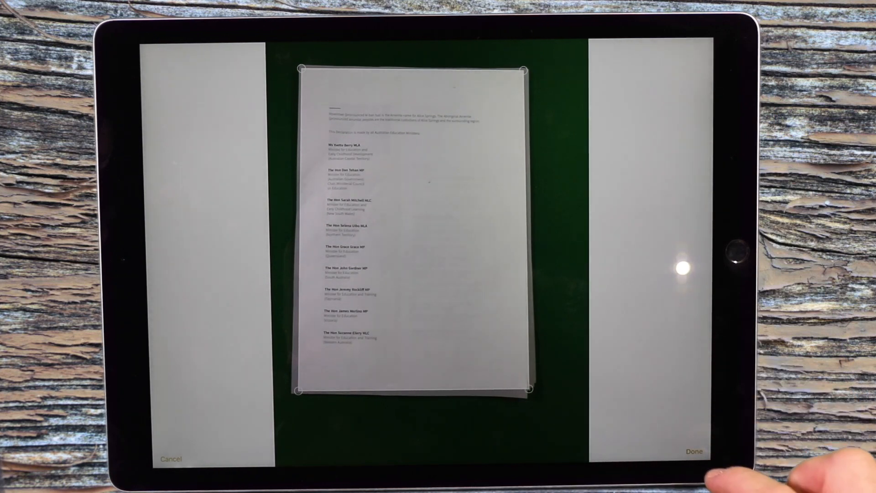
click(694, 451)
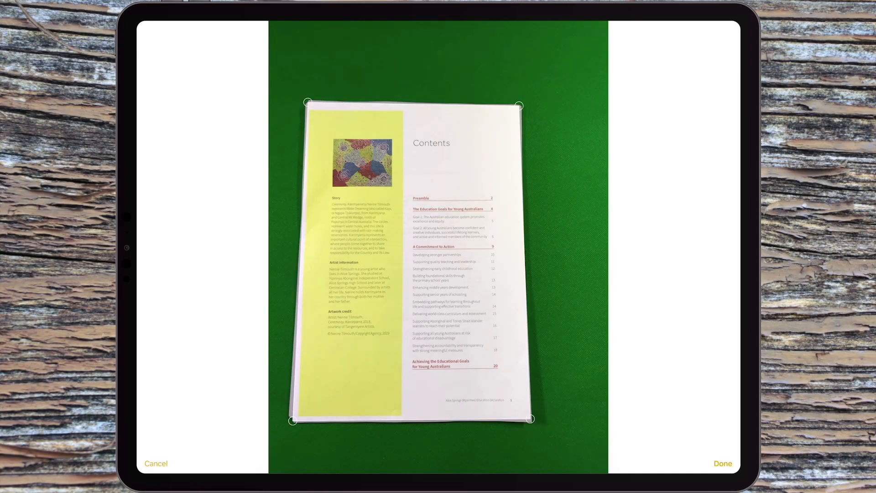
click(723, 463)
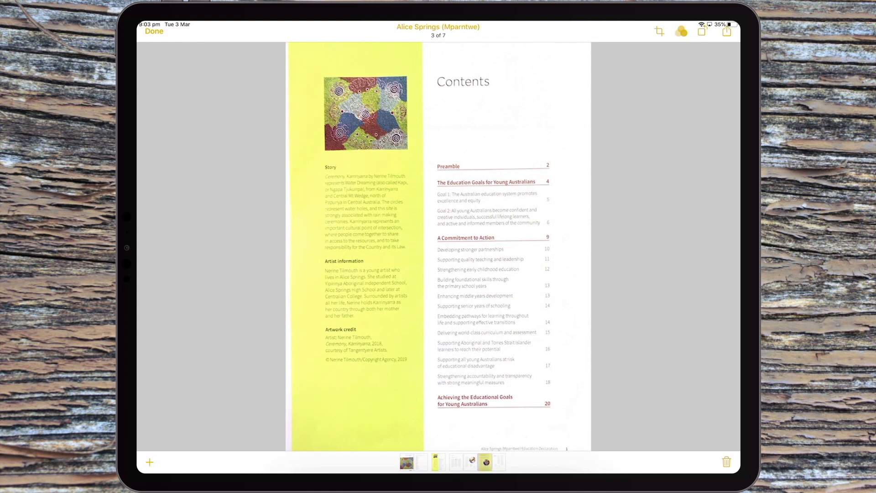
Step: On Preamble page 4 of 7, highlight the vision paragraph green and circle passages in red
scroll(down, 3)
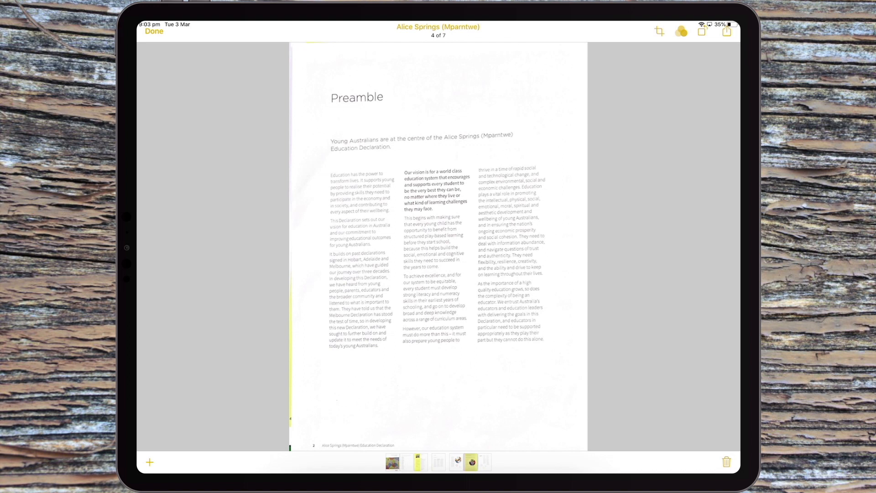
click(728, 31)
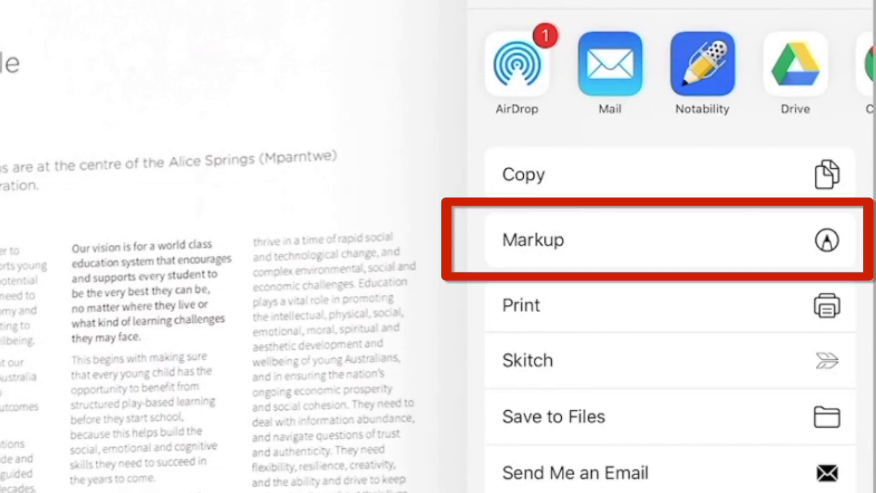
click(531, 240)
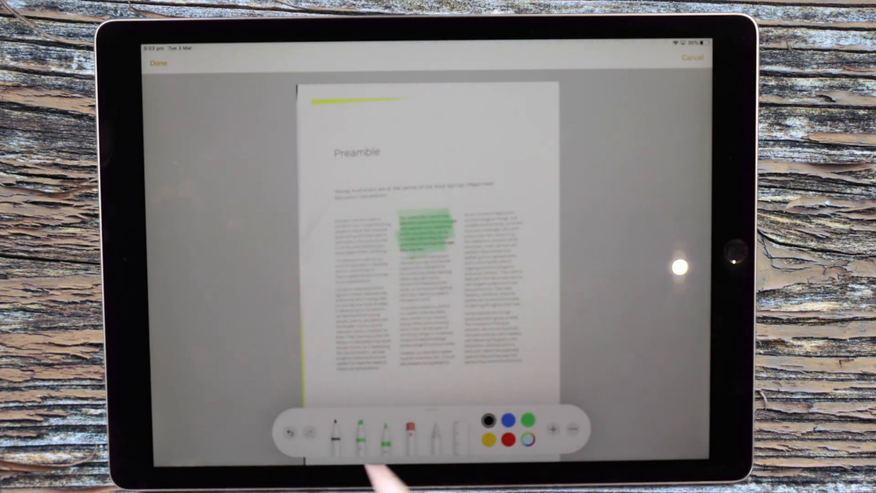
click(336, 427)
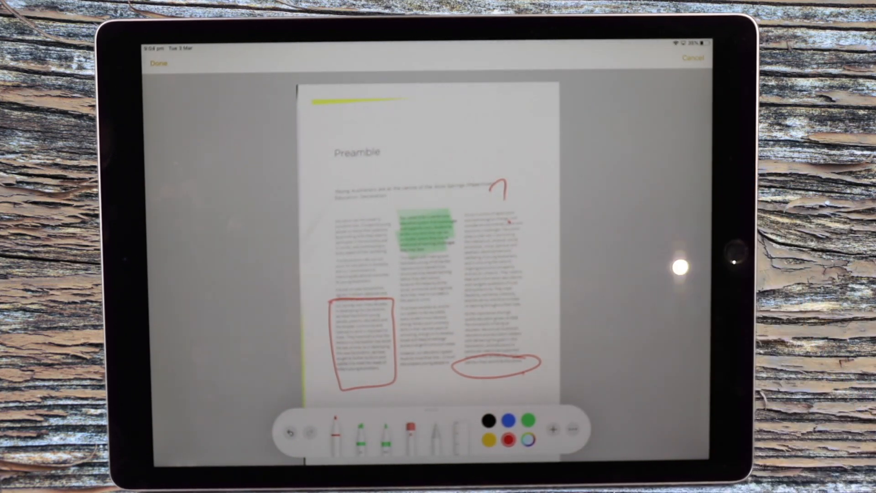
click(159, 63)
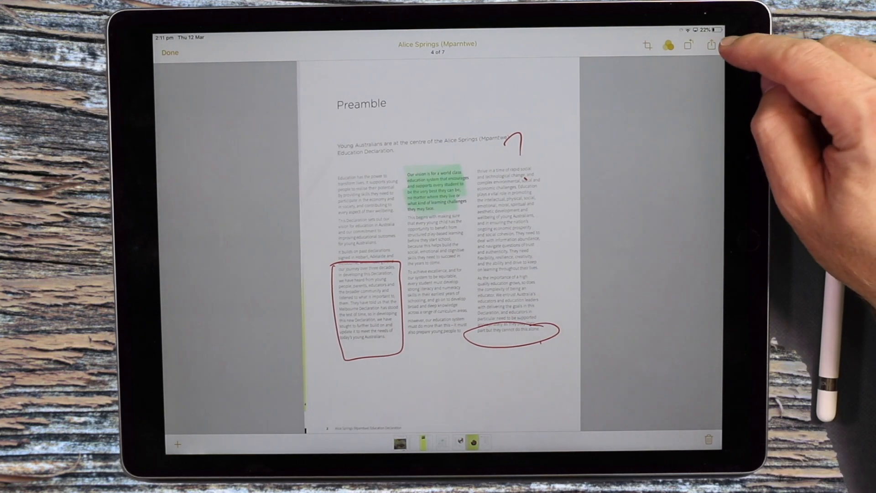
Step: Show the share sheet for the annotated scanned PDF
click(712, 45)
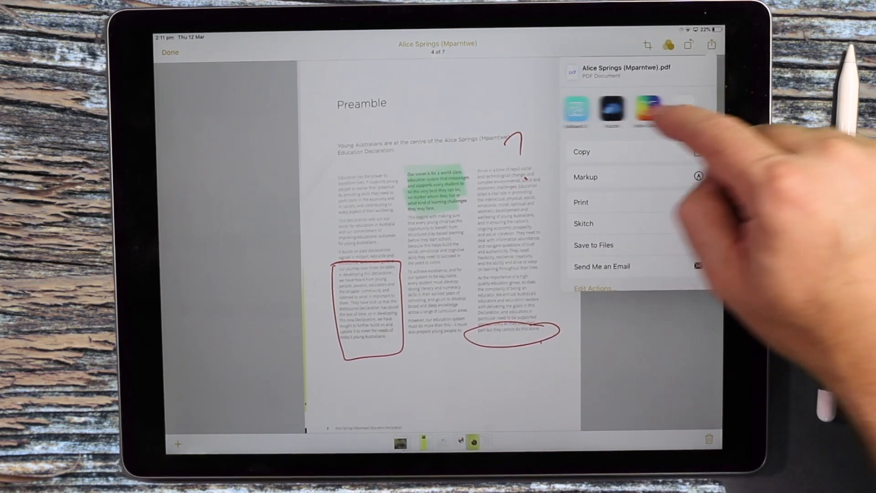
scroll(left, 3)
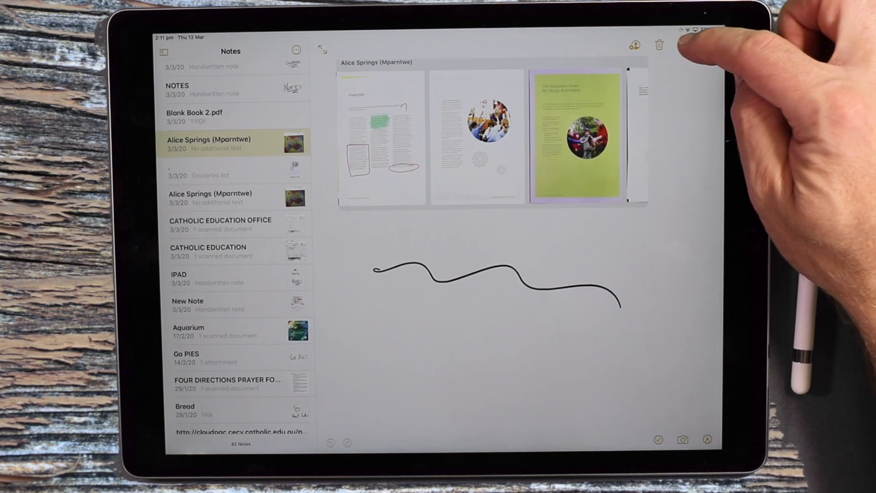
Step: Reopen the scan at the Education Goals page (6 of 7) and show its share options
click(684, 45)
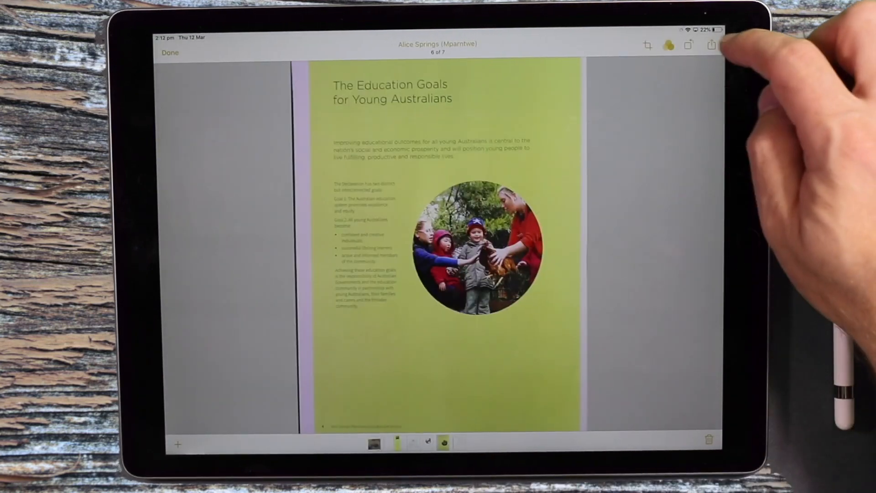
click(713, 46)
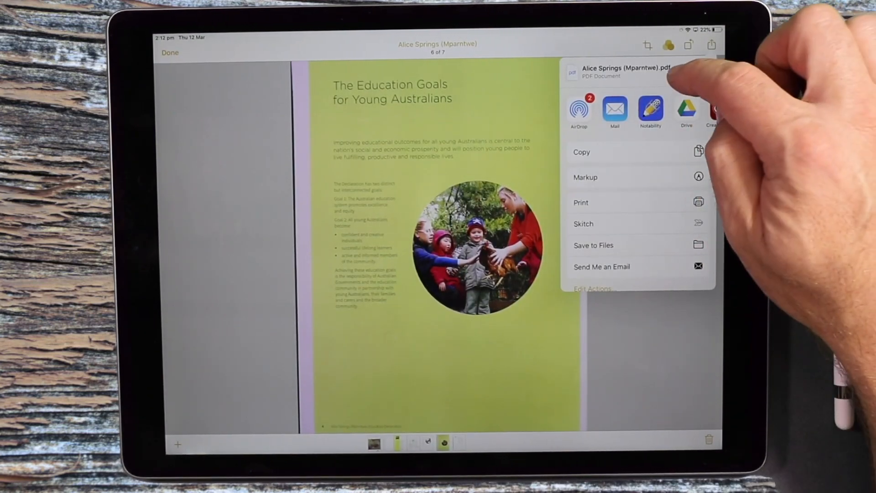